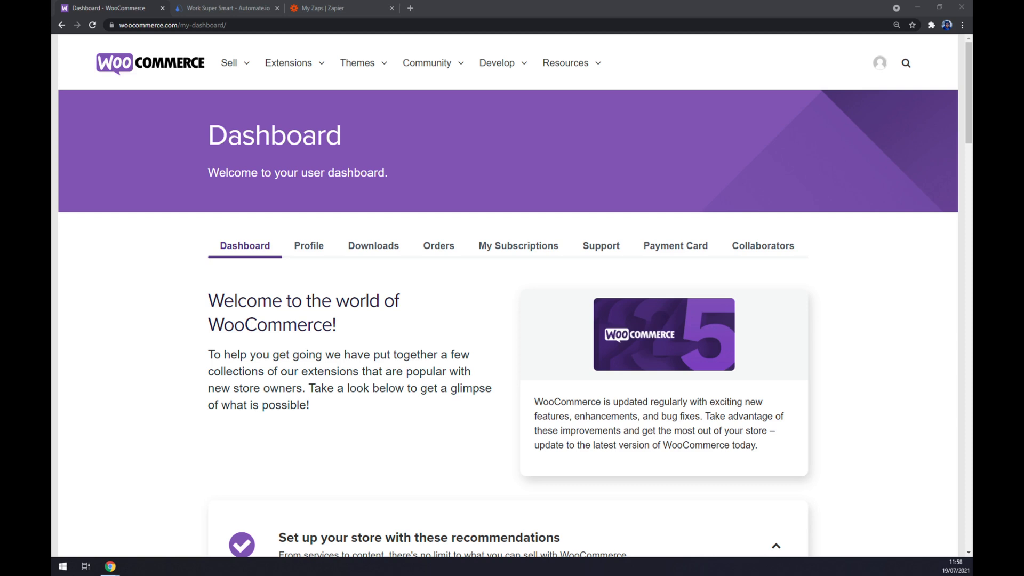
Switch from the WooCommerce dashboard to the Automate.io homepage.
click(225, 7)
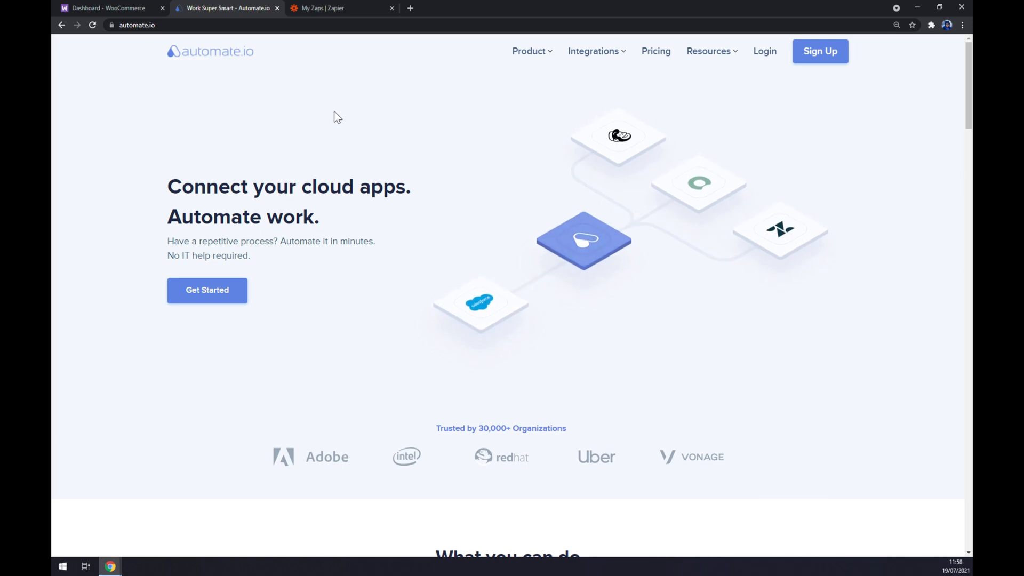
Show the App Integrations page listing every app category via See All Categories.
click(594, 51)
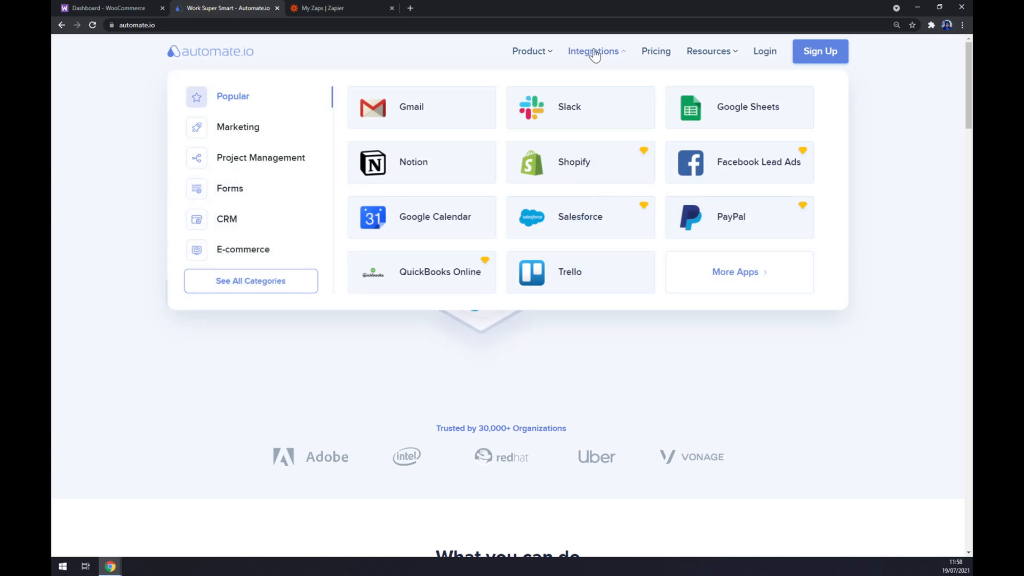
mouse_move(609, 115)
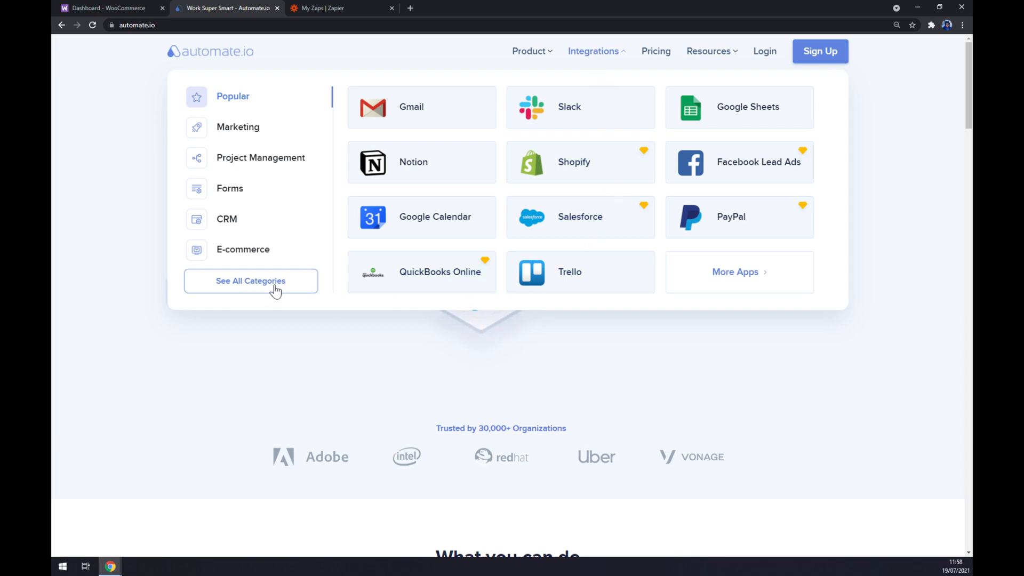
click(249, 280)
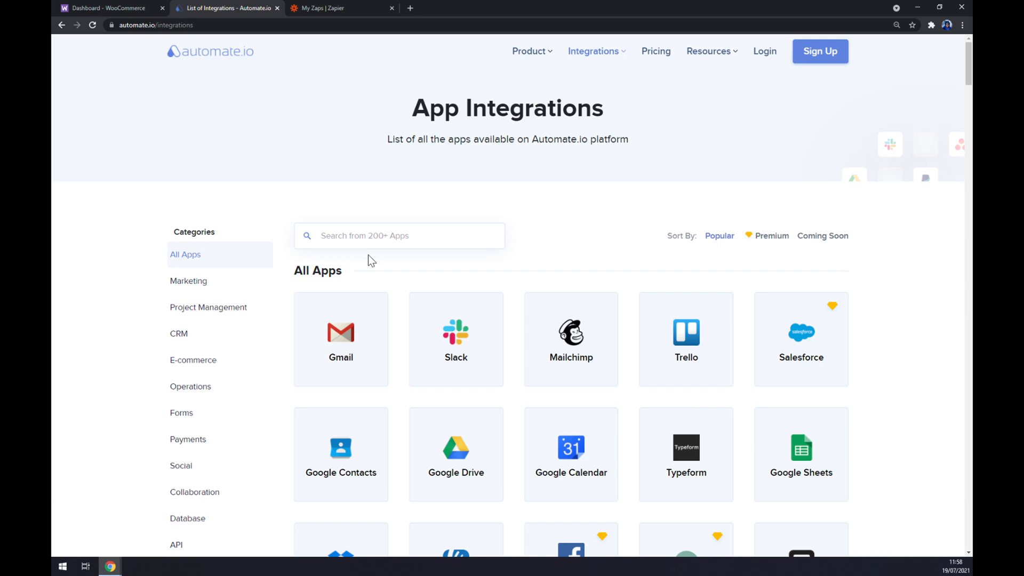
mouse_move(439, 184)
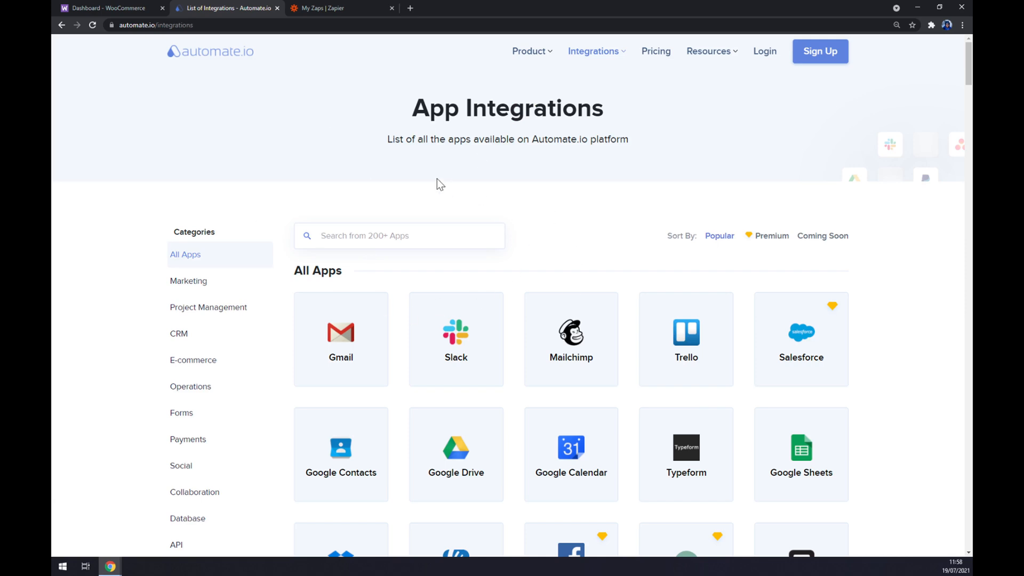
scroll(down, 3)
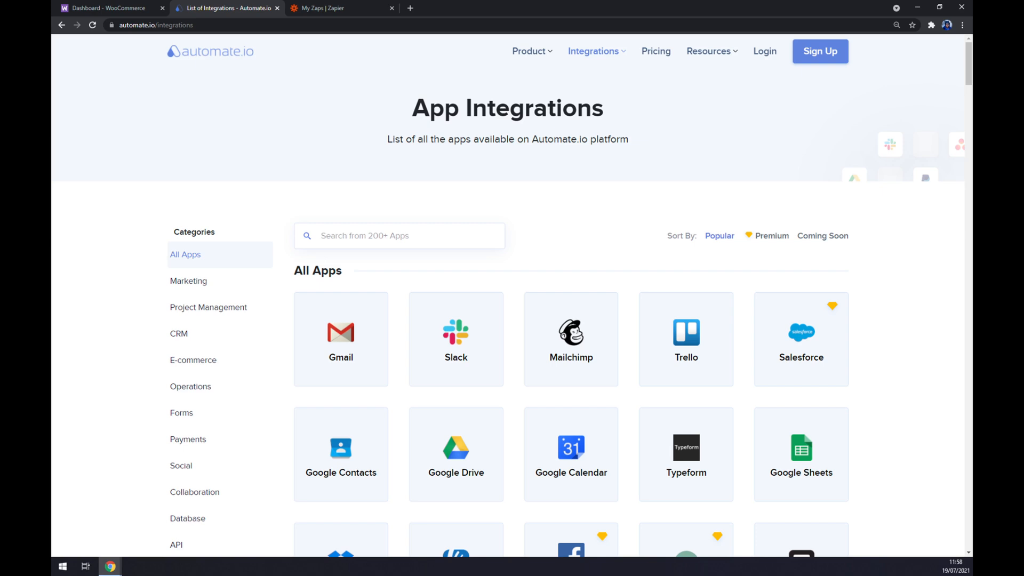
Find WooCommerce's integrations and pair it with Xero via the 'wooco' and 'xer' searches.
text(wooco)
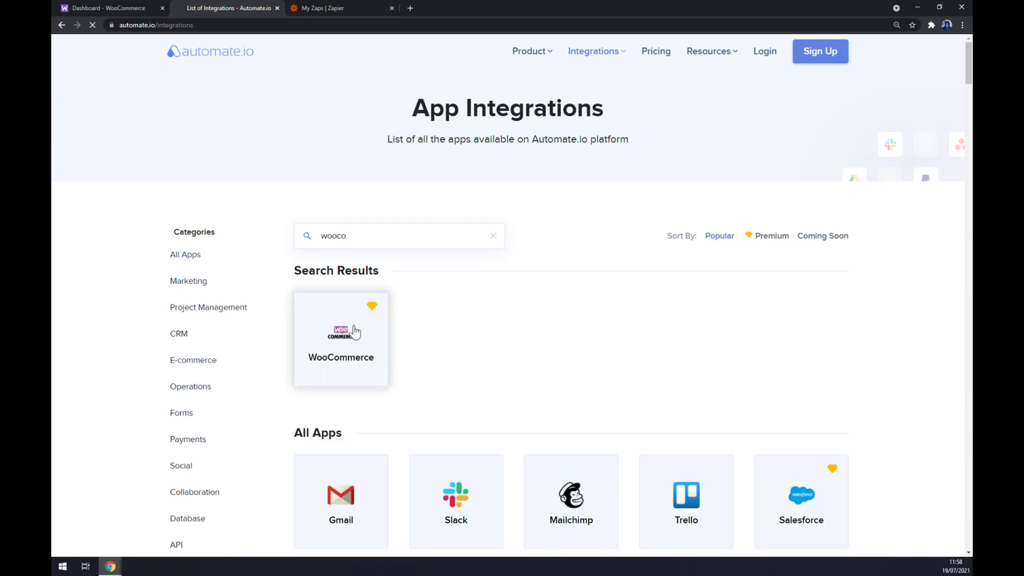
click(340, 340)
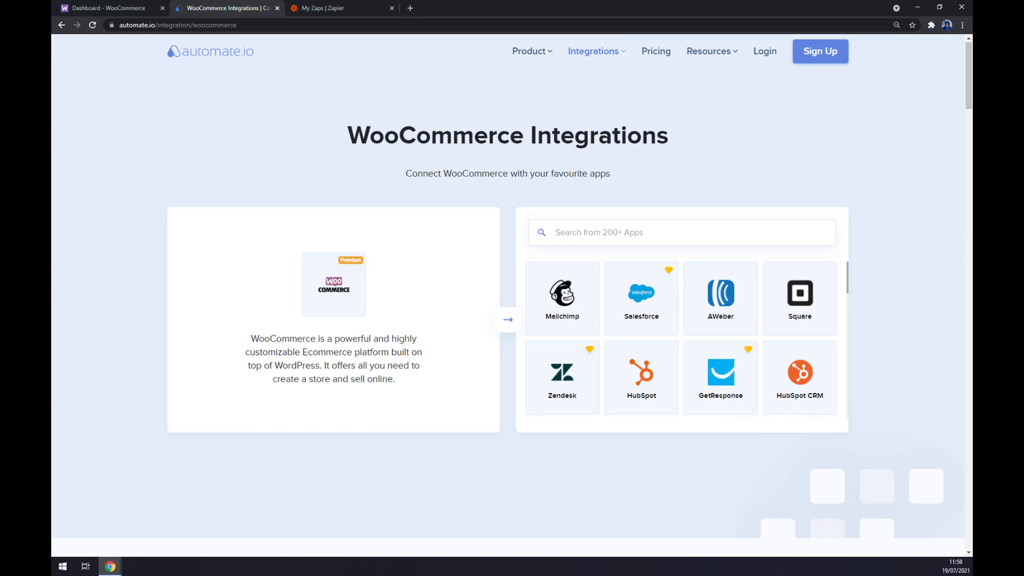
text(xer)
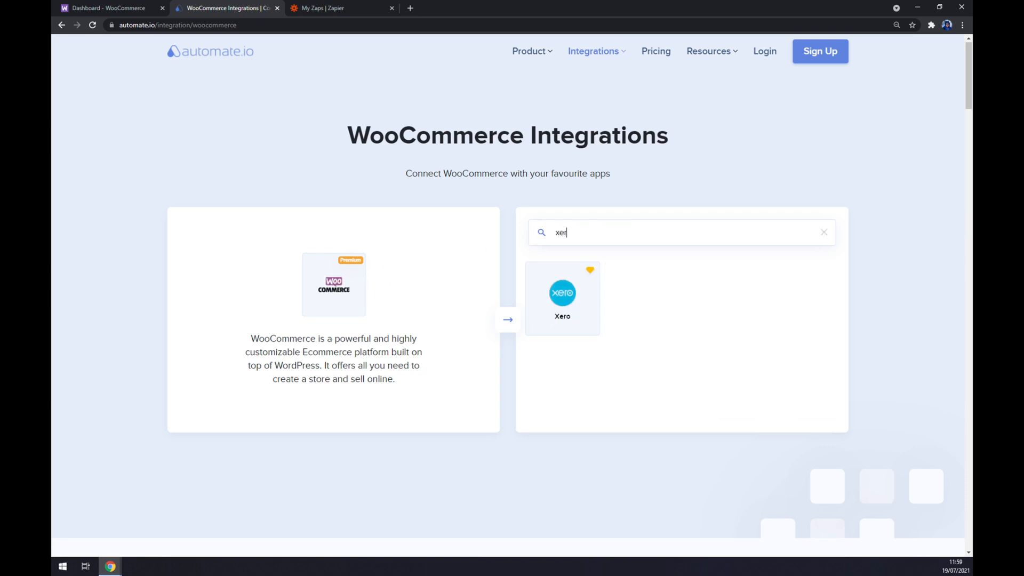
click(562, 297)
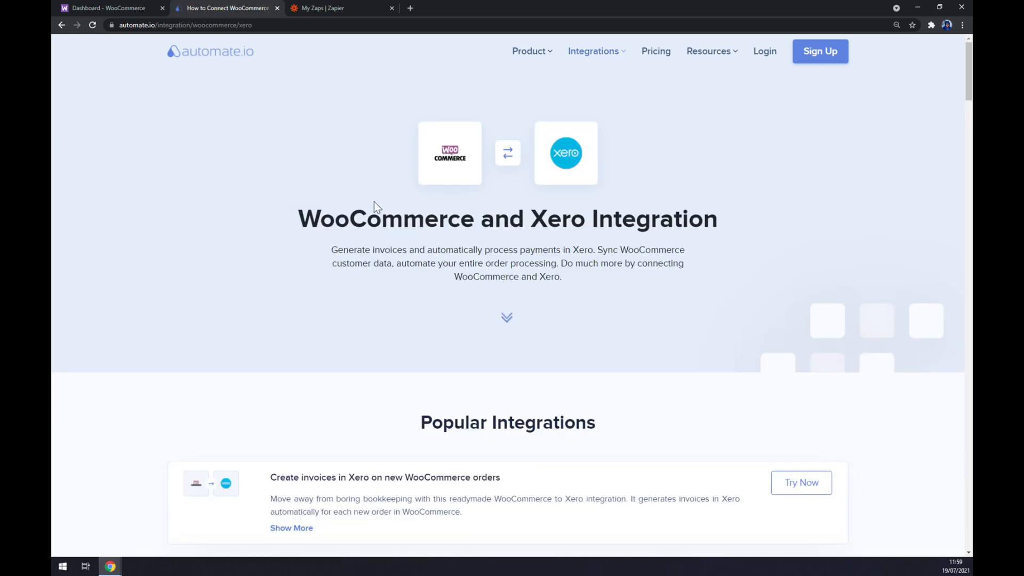
mouse_move(382, 197)
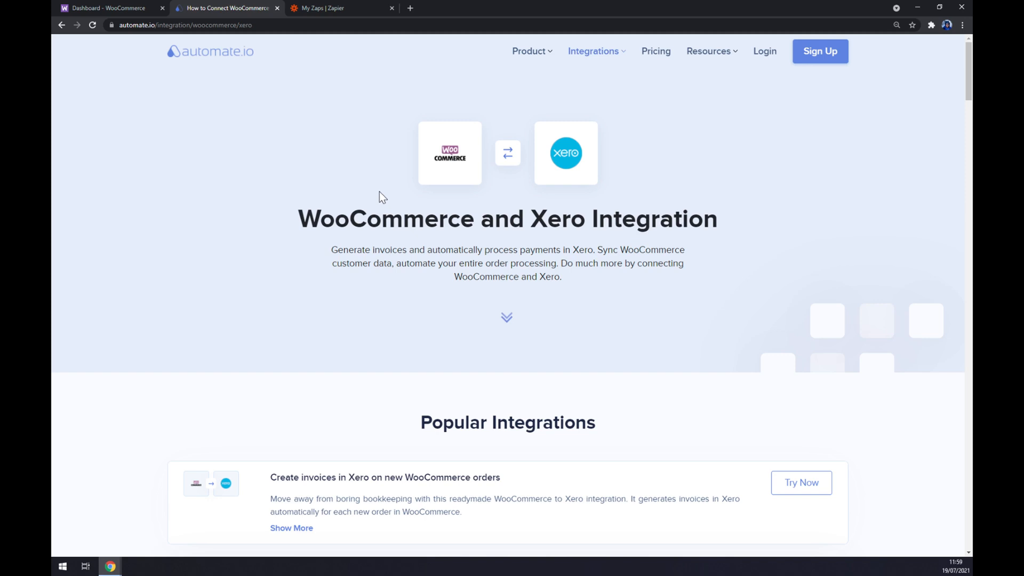
mouse_move(484, 263)
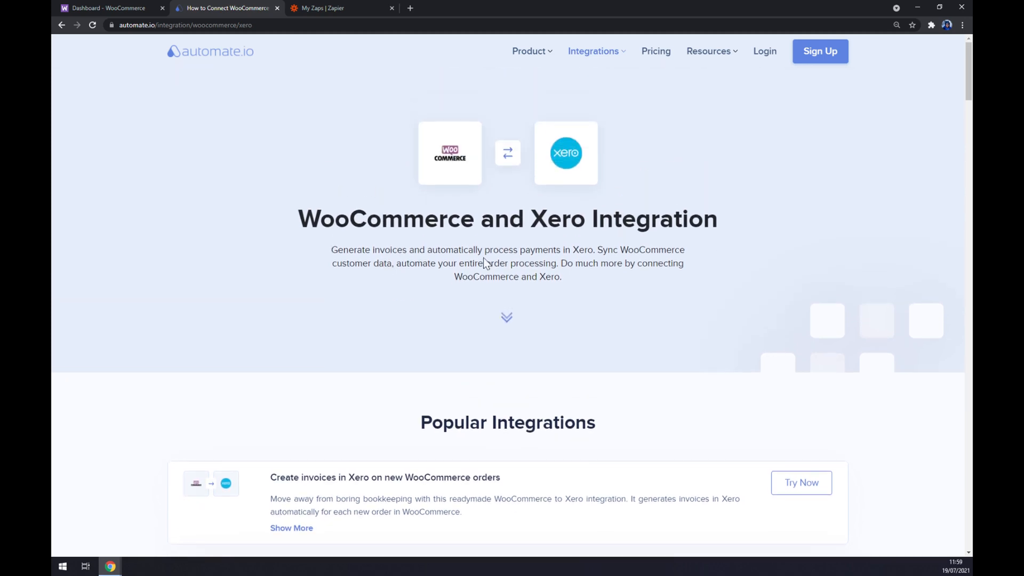
scroll(down, 3)
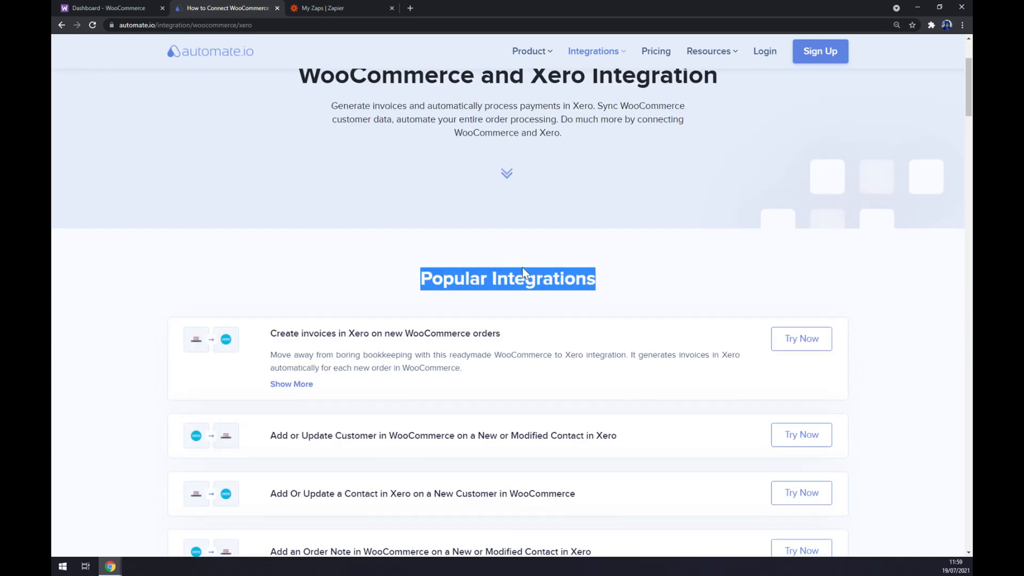
scroll(down, 3)
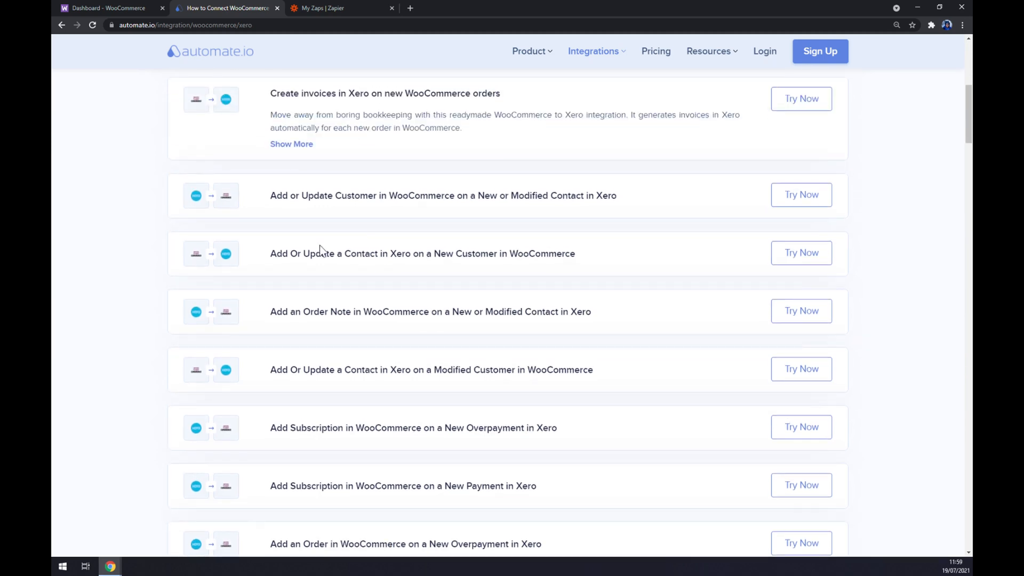
scroll(down, 3)
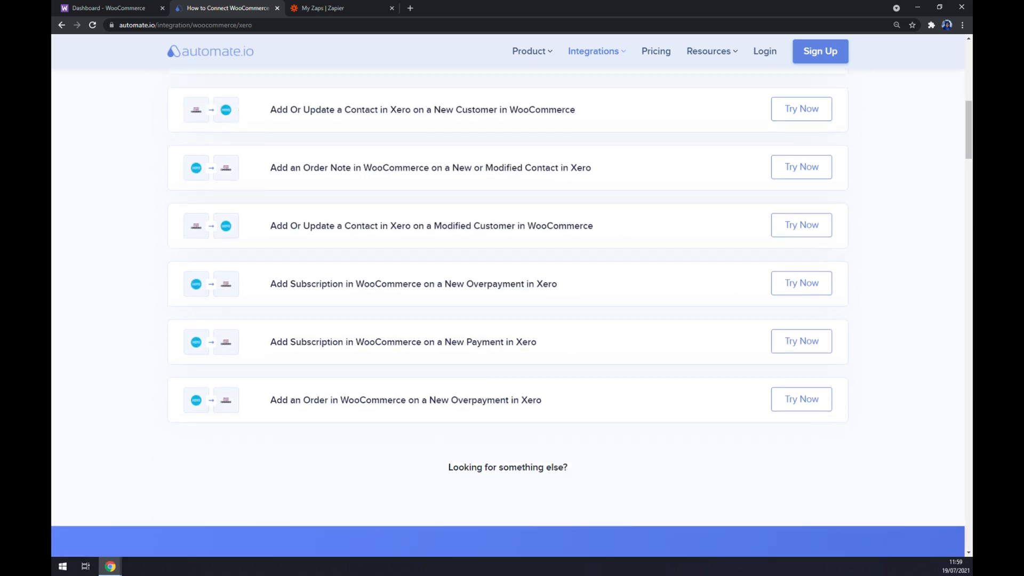
scroll(up, 3)
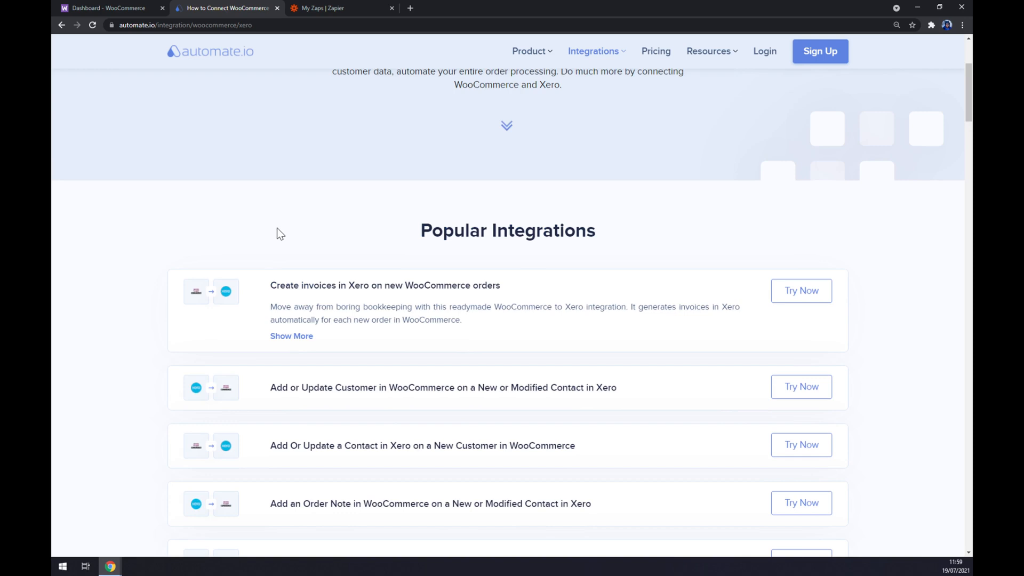
scroll(down, 3)
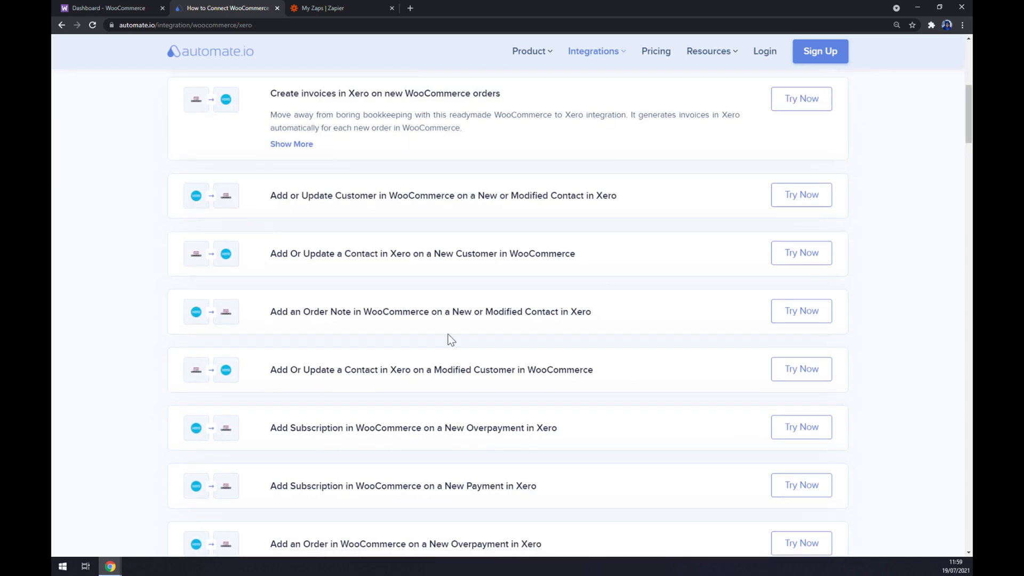
scroll(down, 3)
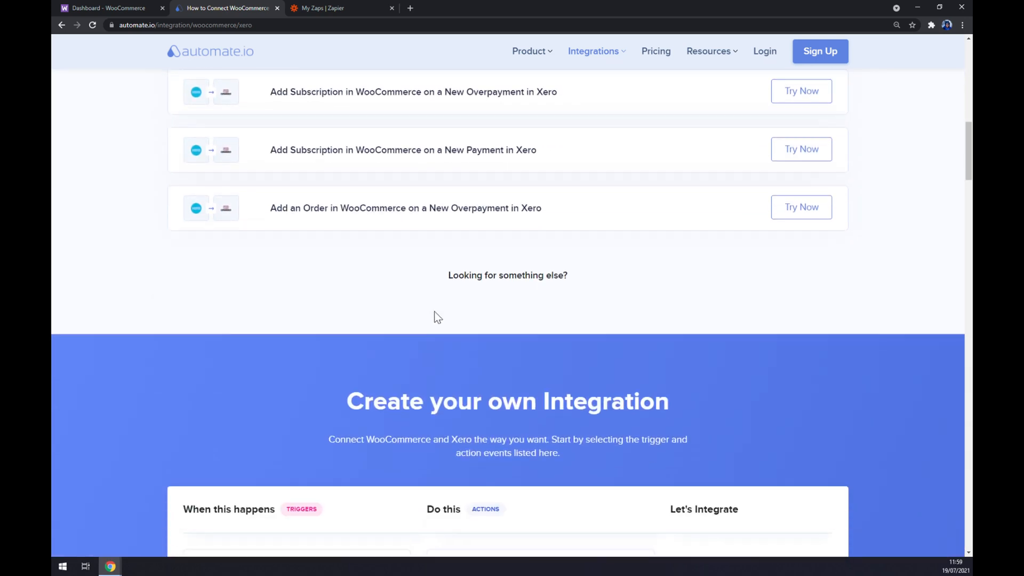
Pick Modified Product as the WooCommerce trigger and Add Or Update a Contact as the Xero action.
scroll(down, 3)
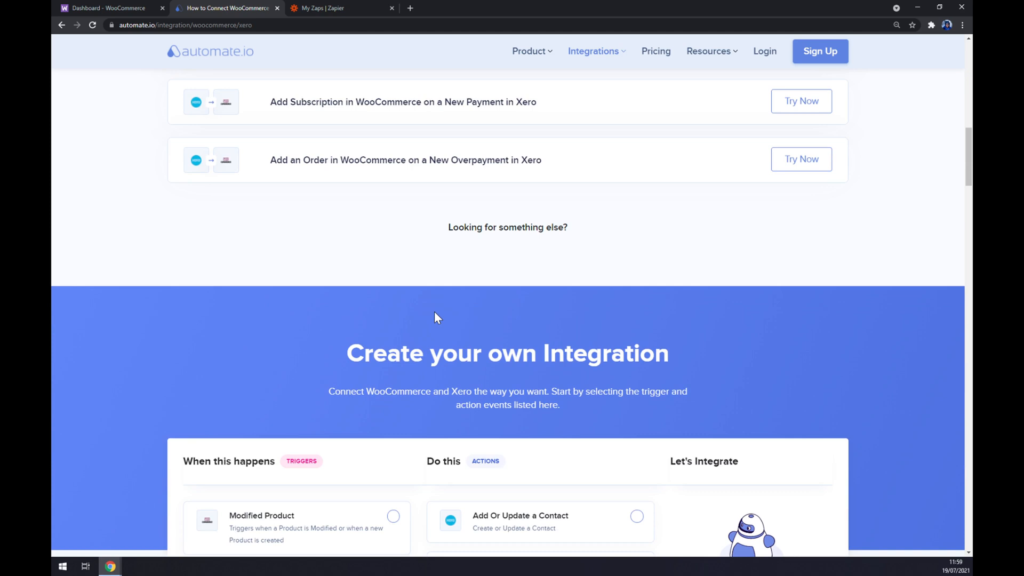
scroll(down, 3)
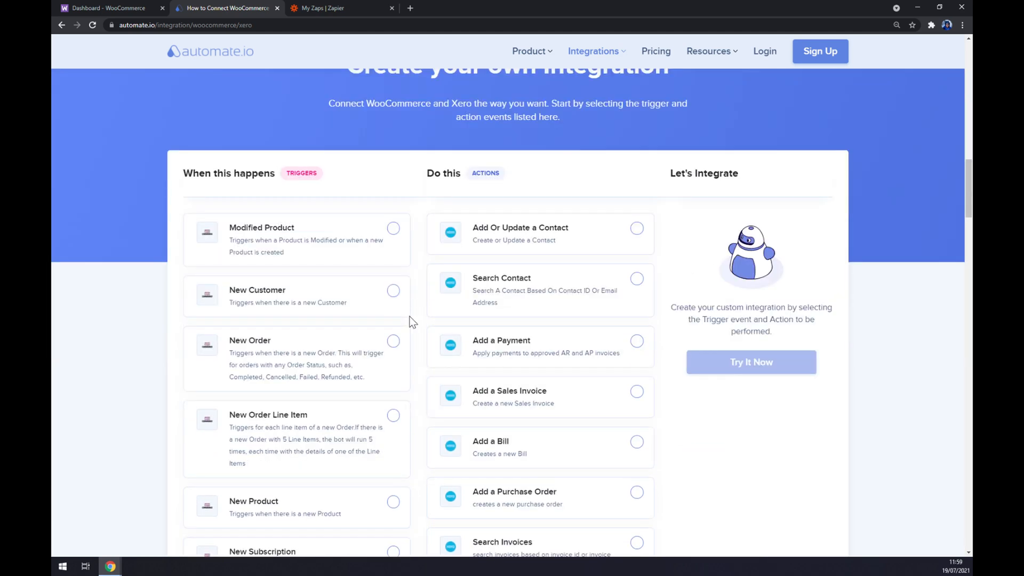
mouse_move(326, 227)
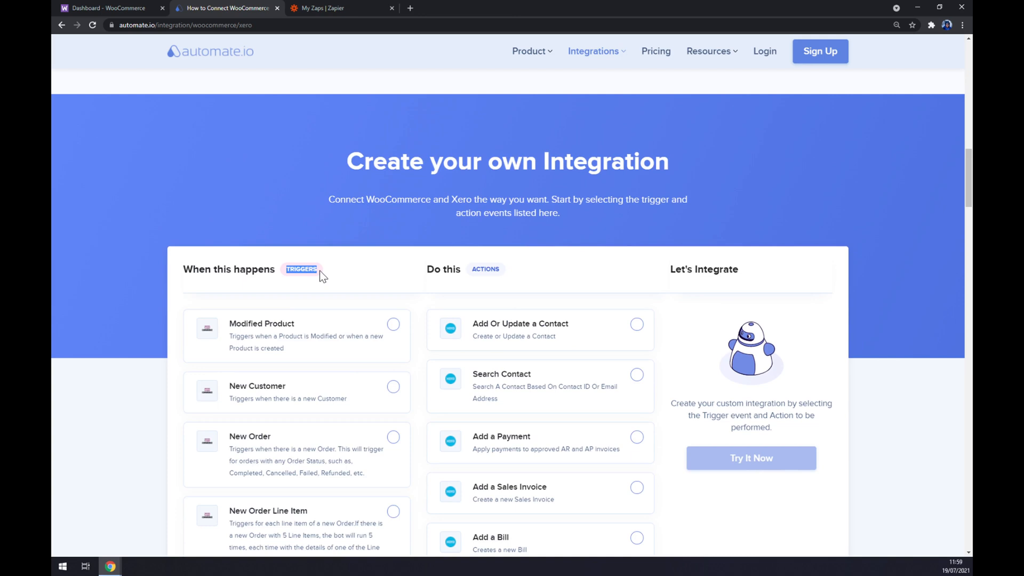
mouse_move(294, 347)
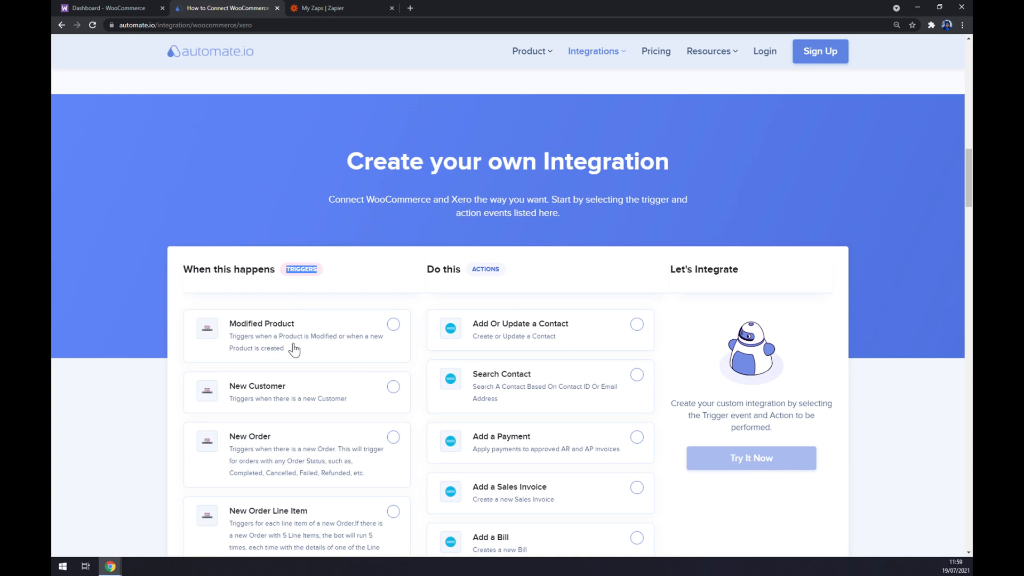
click(394, 324)
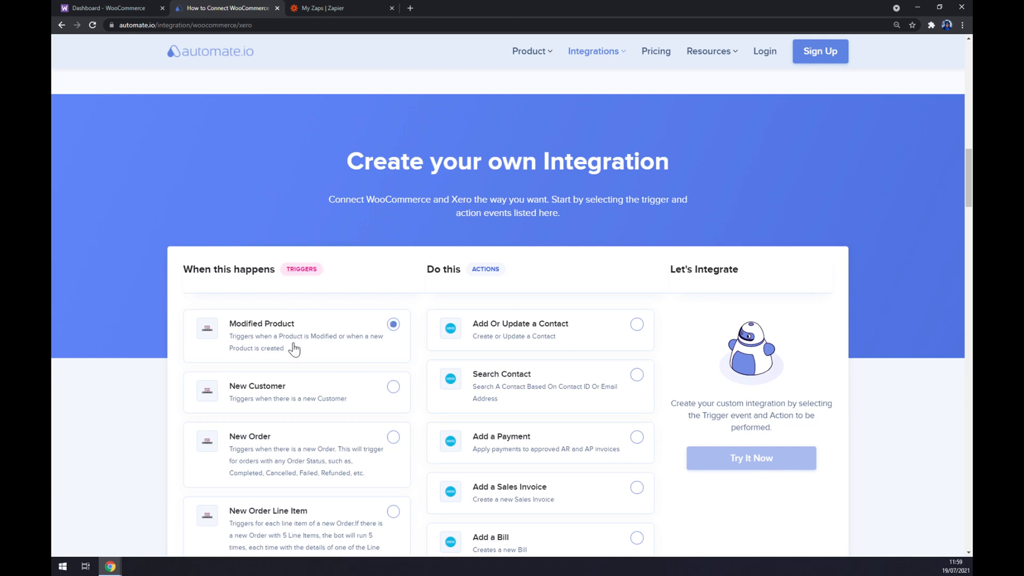
mouse_move(480, 282)
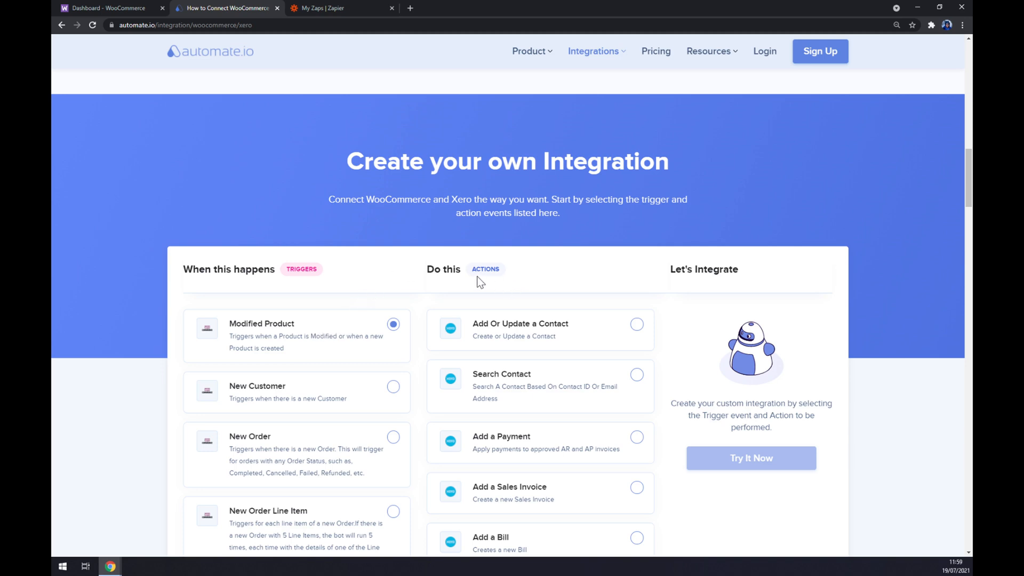
mouse_move(536, 297)
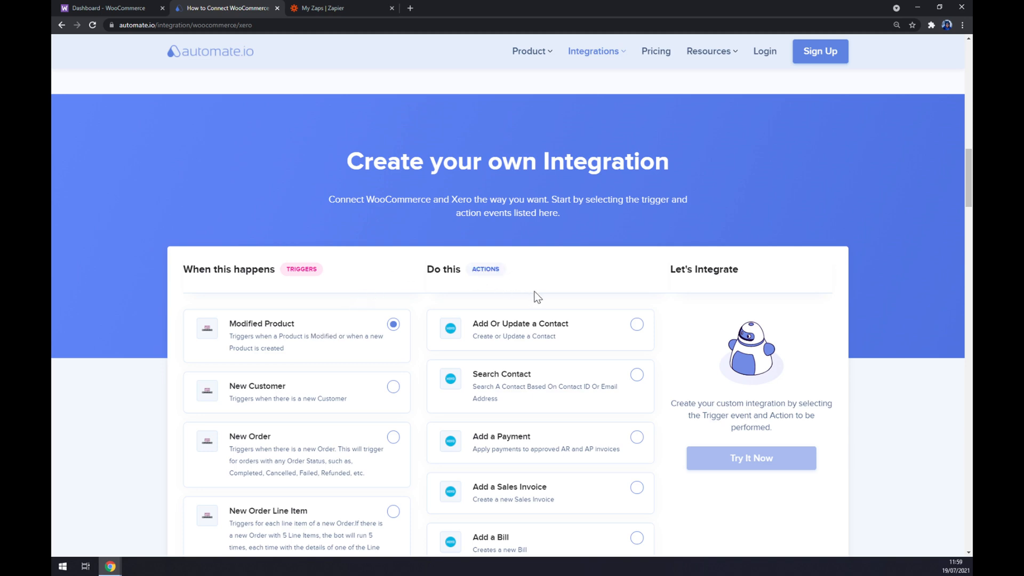
mouse_move(547, 332)
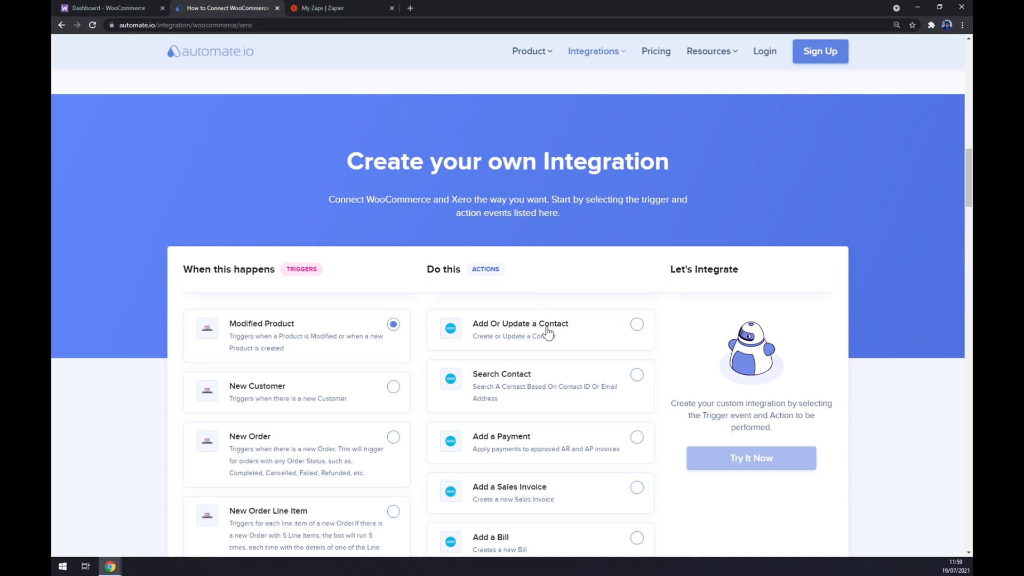
mouse_move(570, 349)
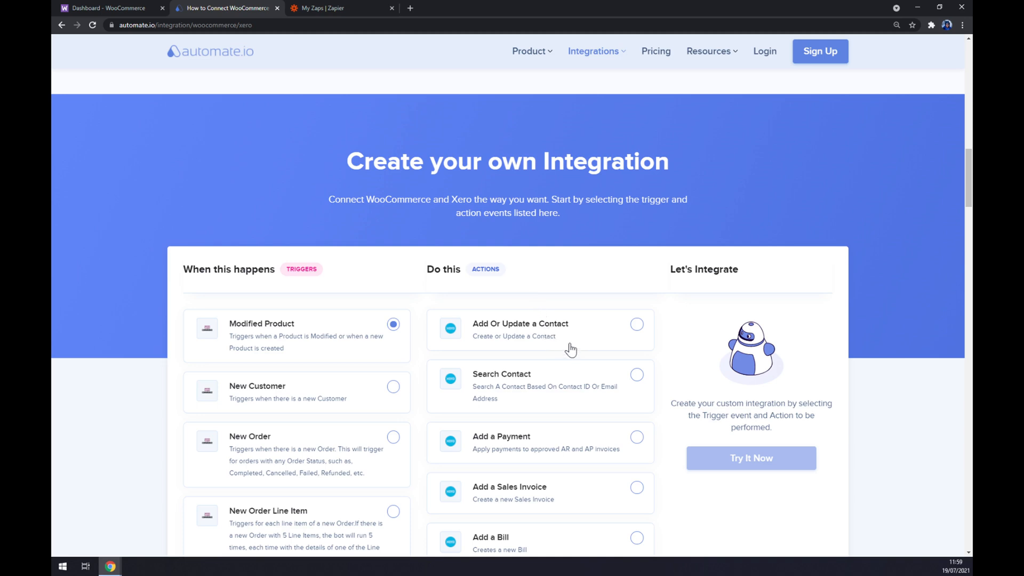
click(635, 324)
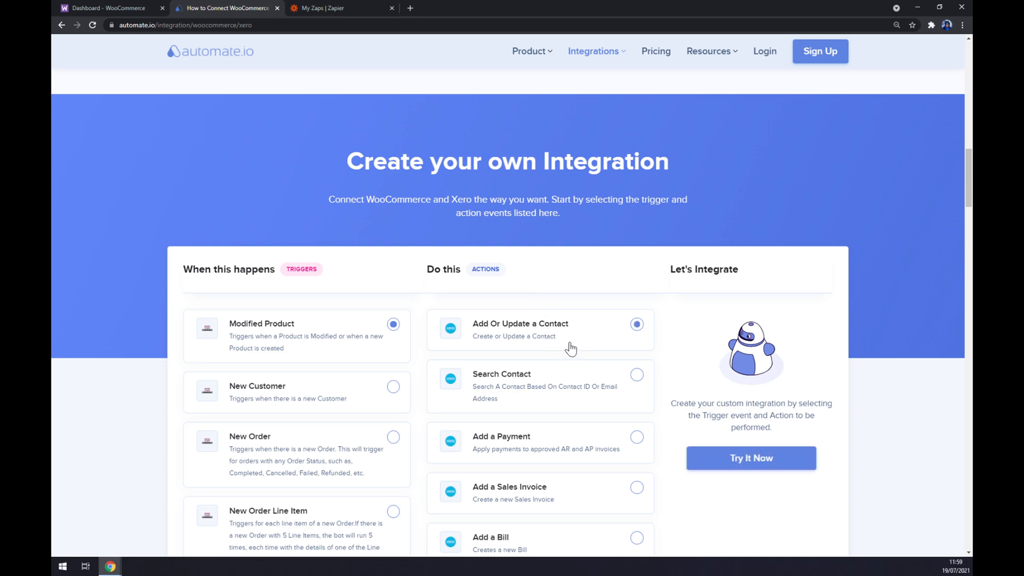
mouse_move(581, 345)
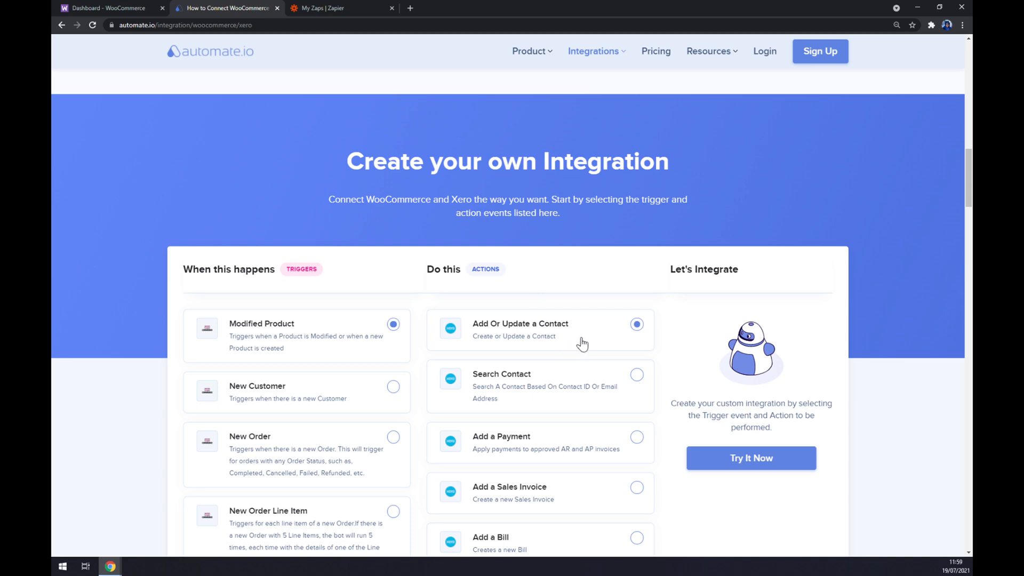
scroll(down, 3)
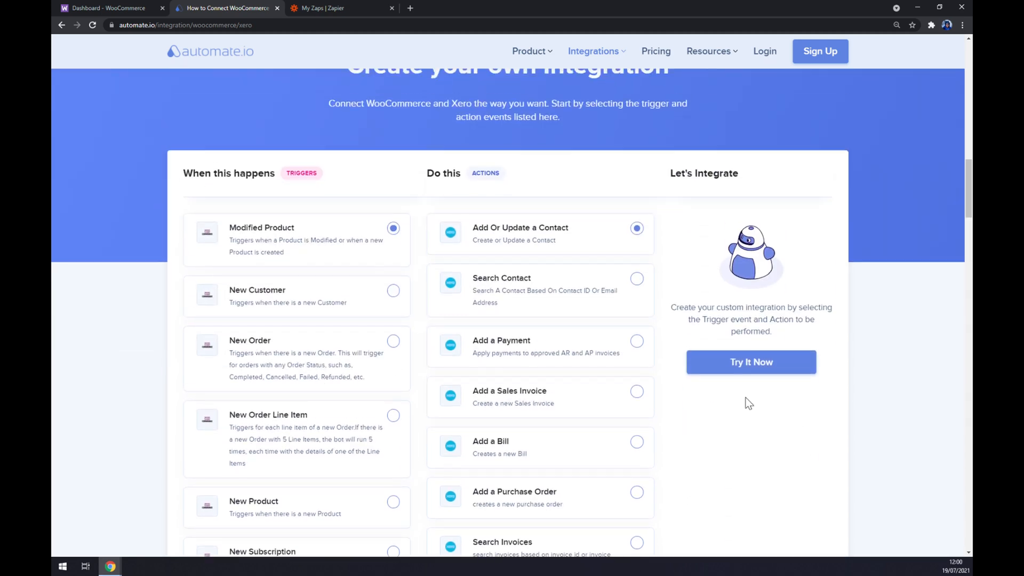
Try the Modified Product → Add Or Update Contact integration, reaching the signup page.
click(750, 361)
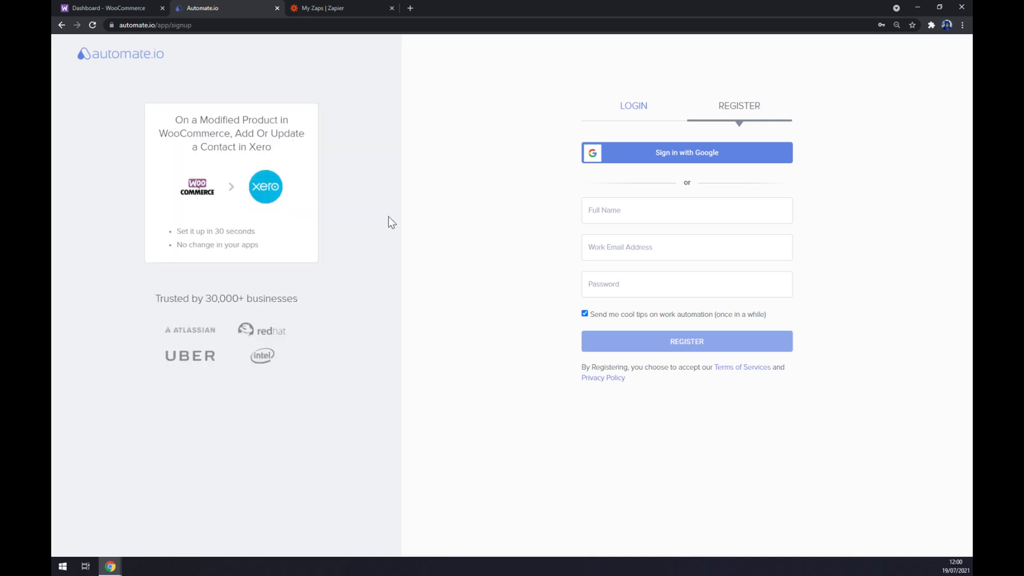
mouse_move(466, 237)
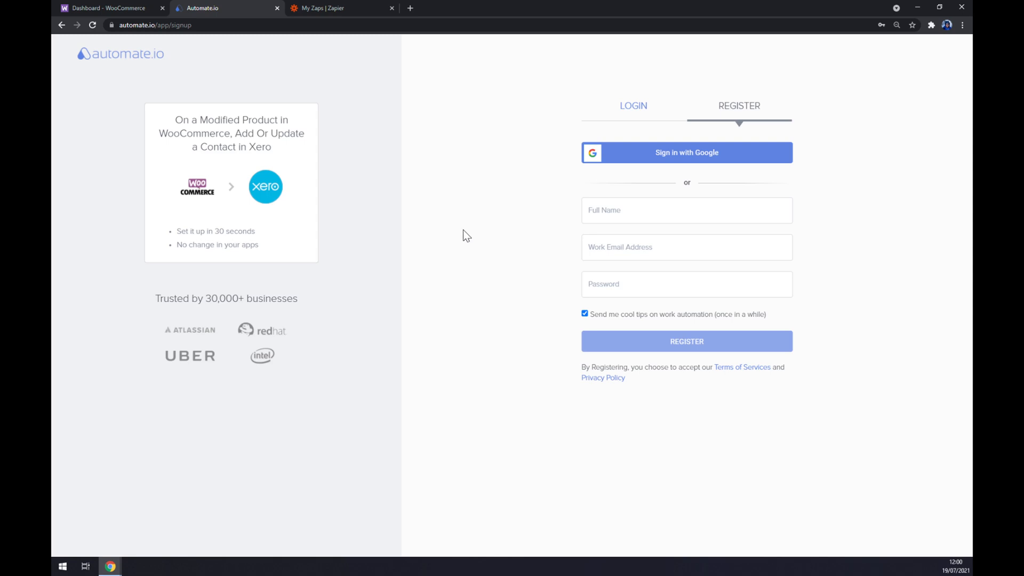
mouse_move(463, 233)
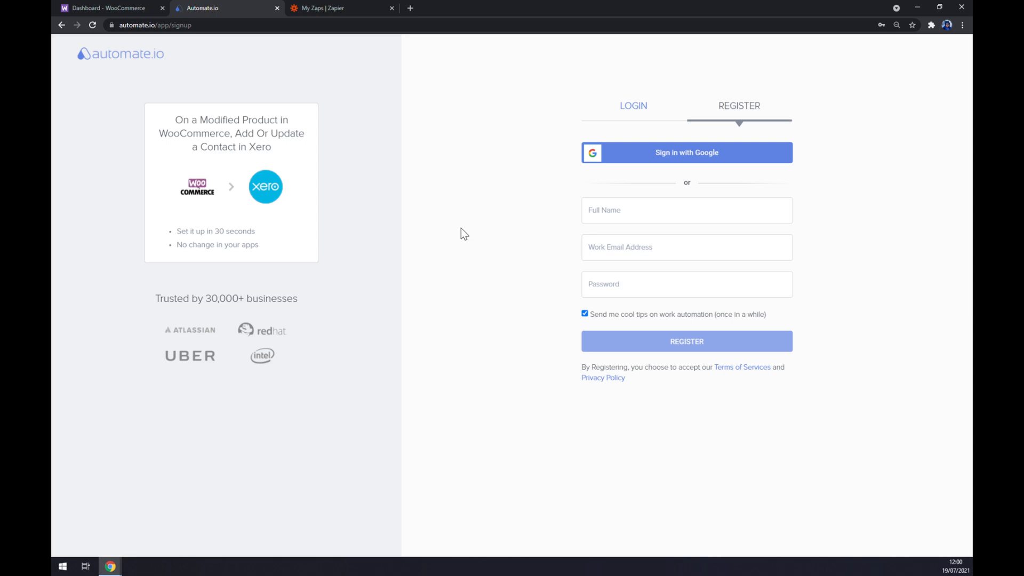
mouse_move(493, 237)
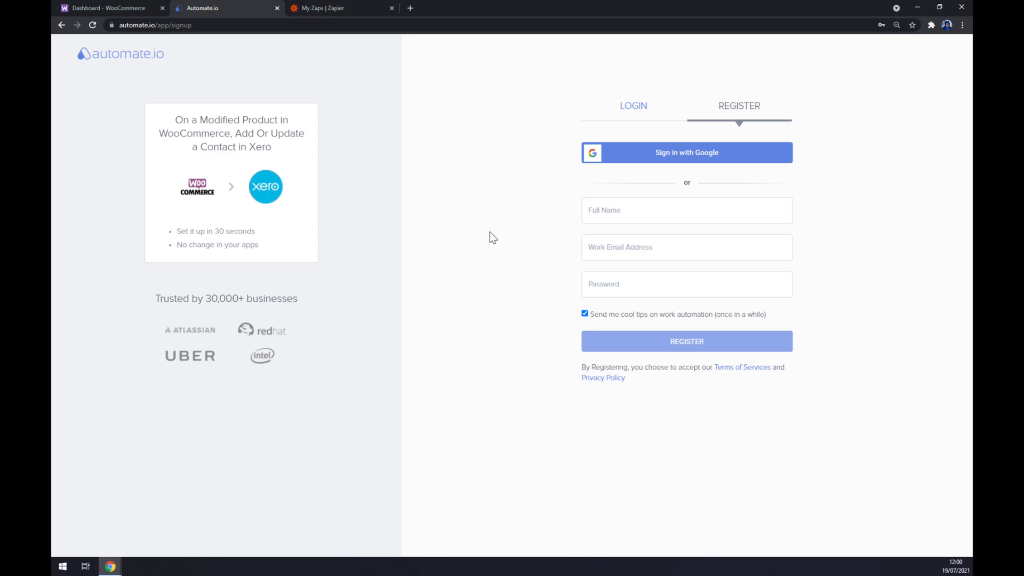
Switch to Zapier's My Zaps page in the Home folder.
click(339, 8)
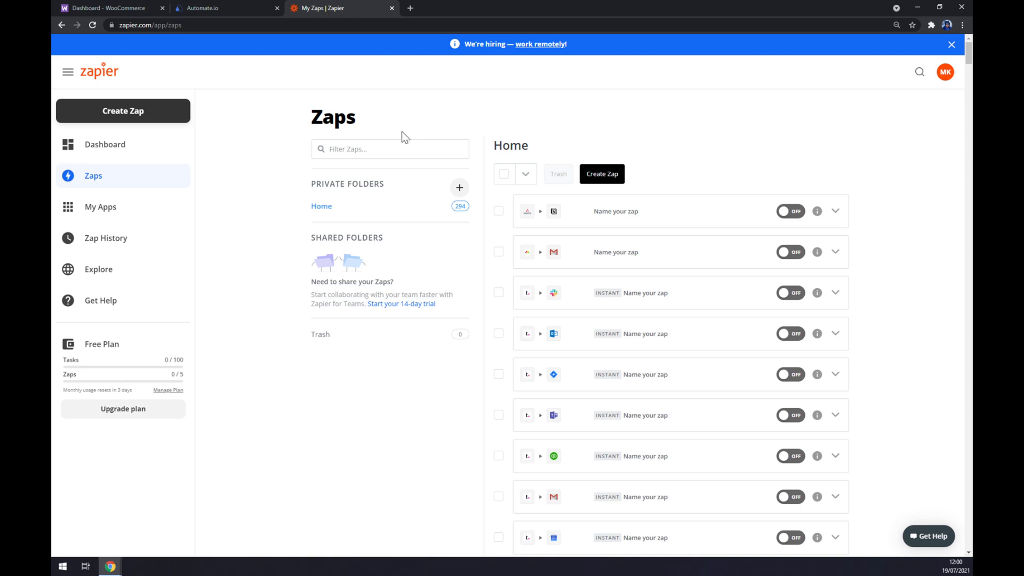
mouse_move(319, 261)
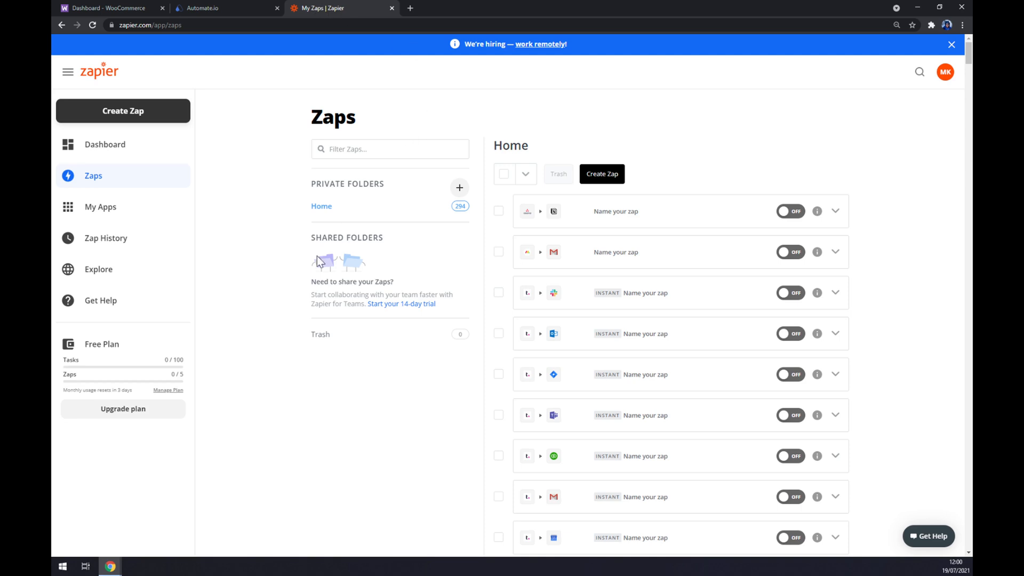
mouse_move(260, 328)
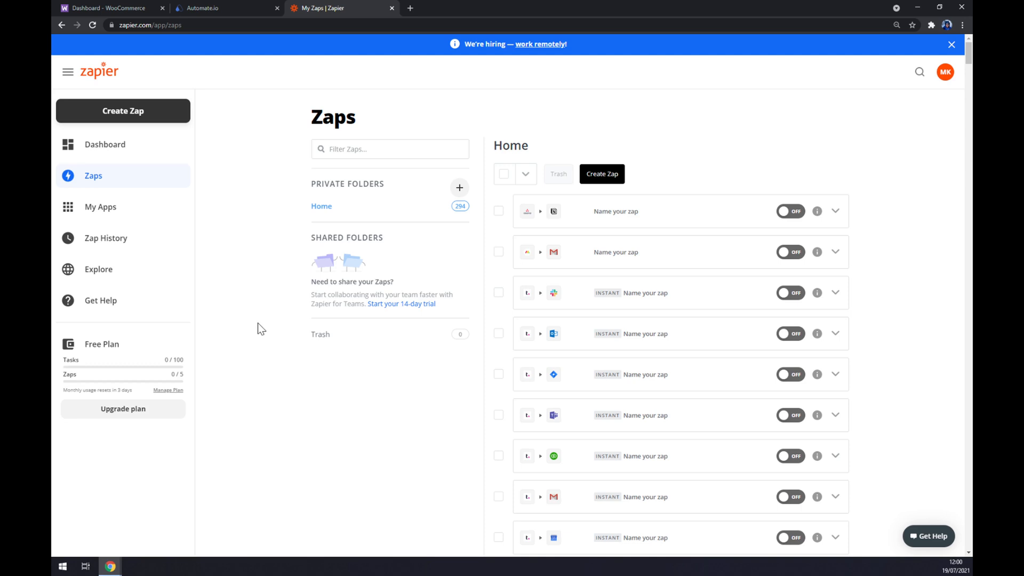
mouse_move(124, 110)
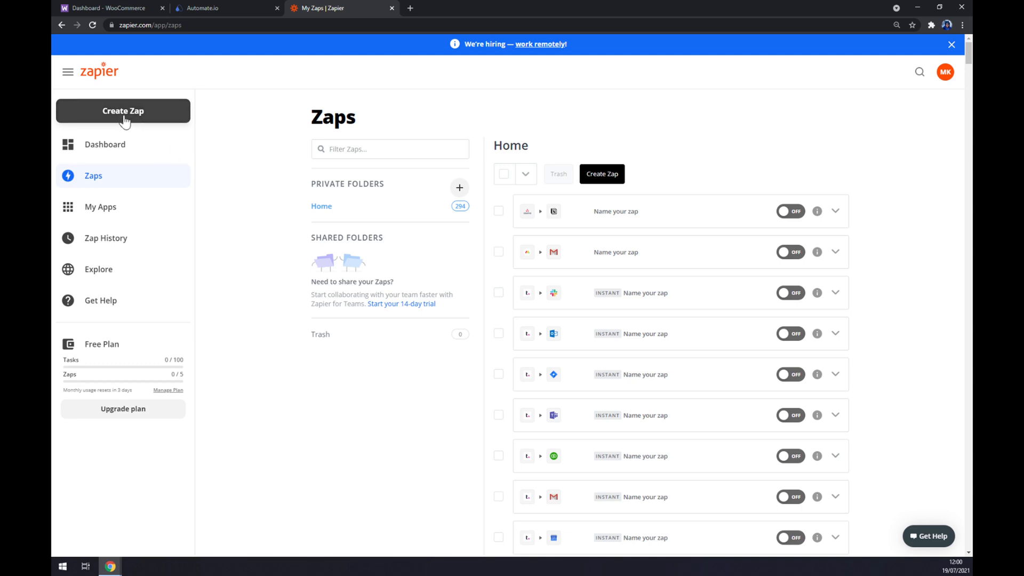
Create a new Zap with WooCommerce's Order event as the trigger and continue to sign-in.
click(123, 109)
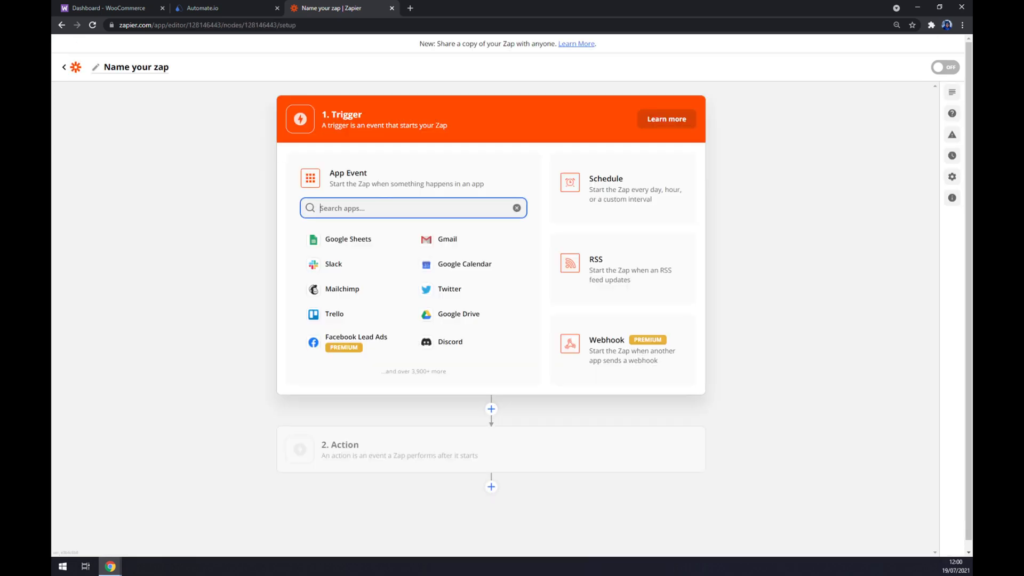
text(wooco)
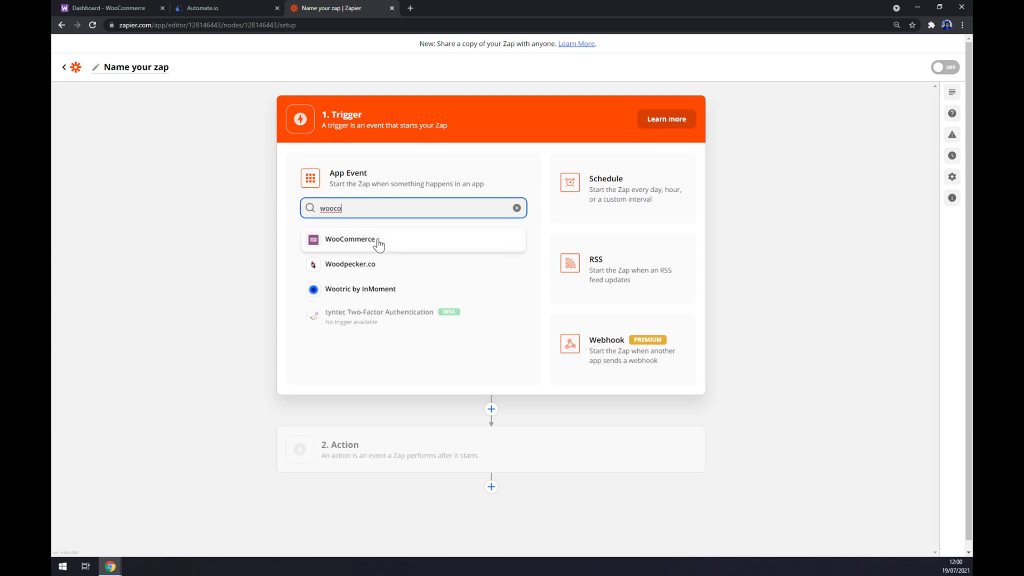
click(349, 239)
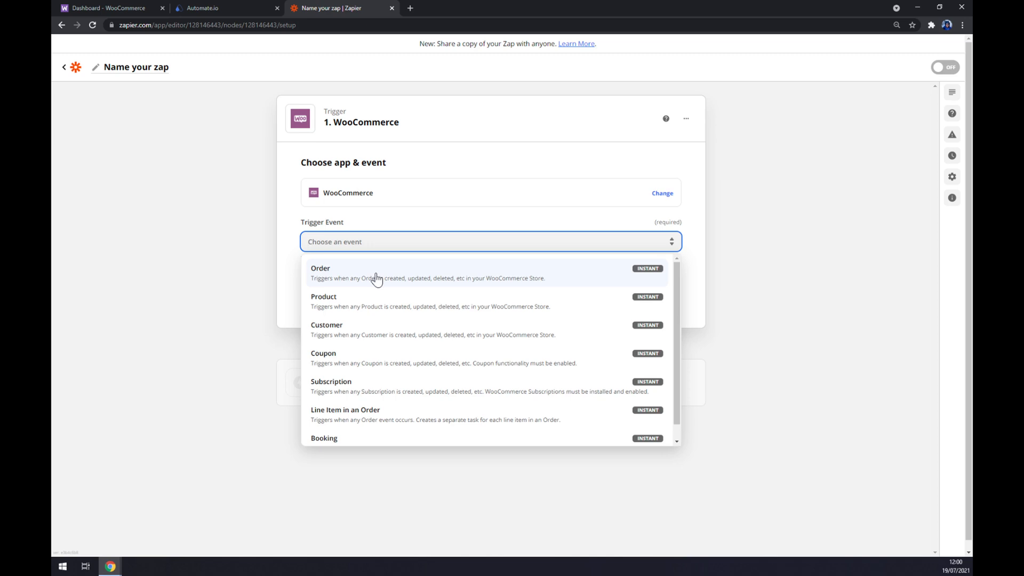
click(320, 273)
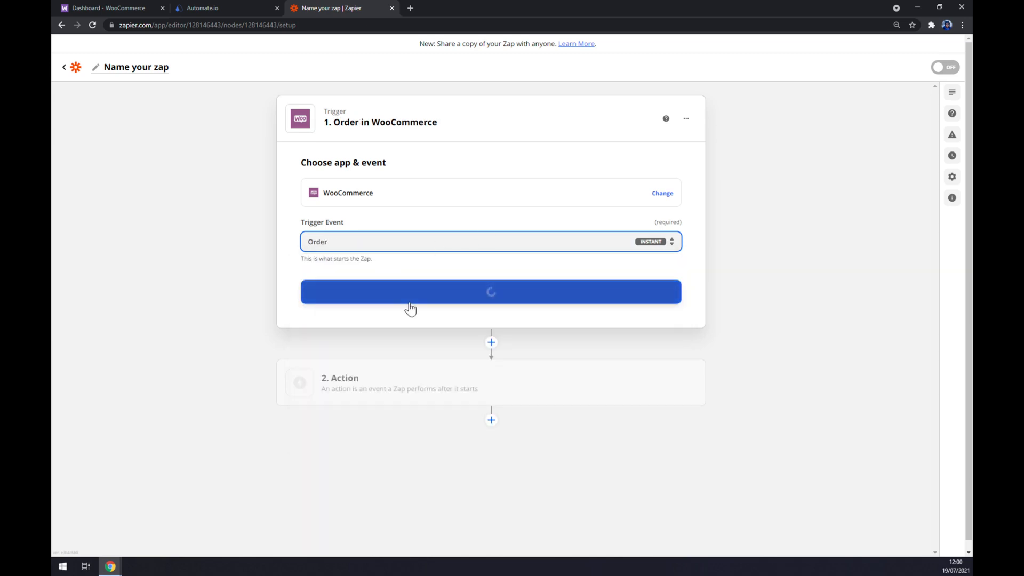
click(491, 292)
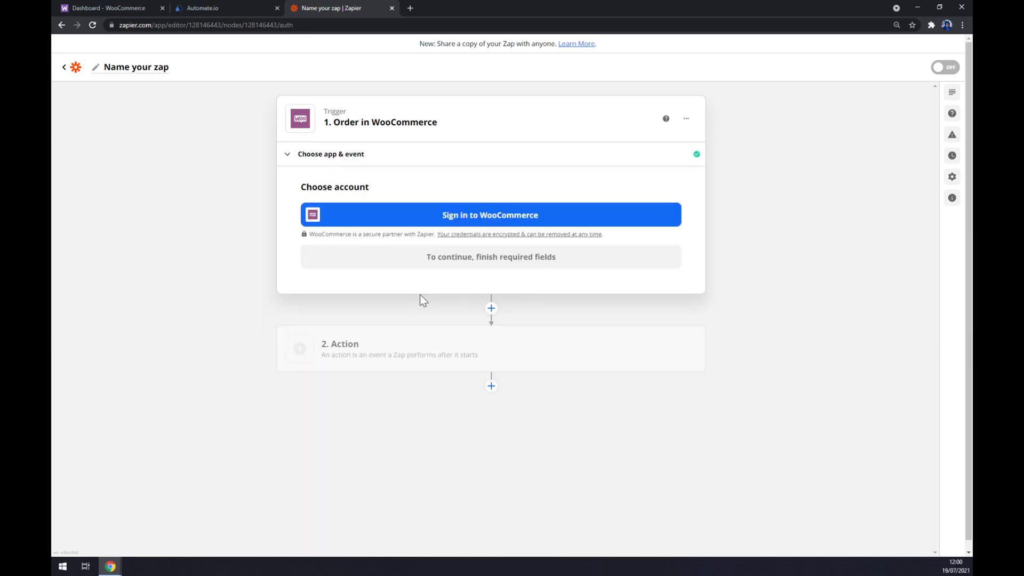
mouse_move(573, 225)
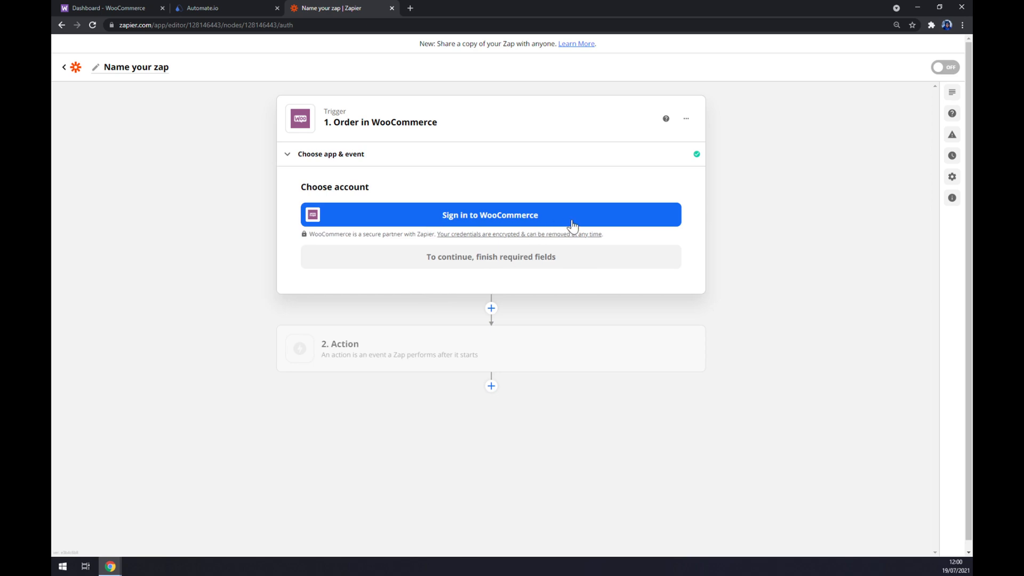
Set the action to Xero's Create/Update Contact event and continue to account selection.
click(491, 348)
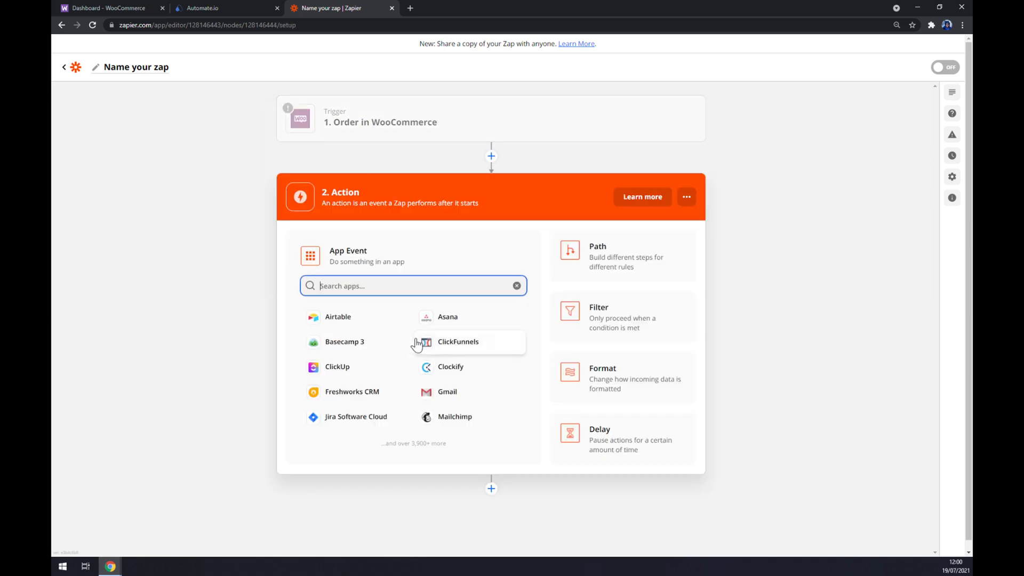
text(x)
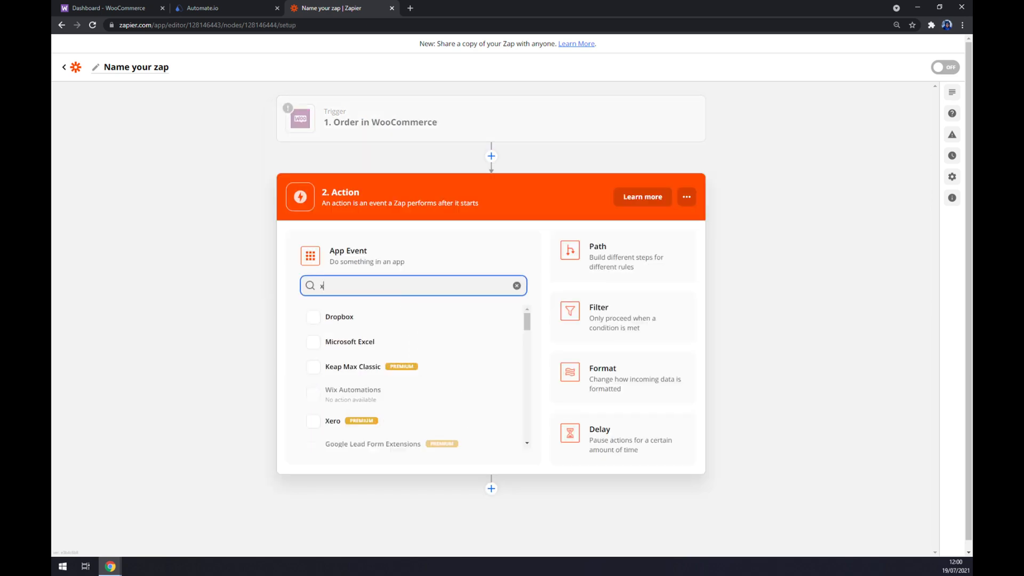
click(333, 420)
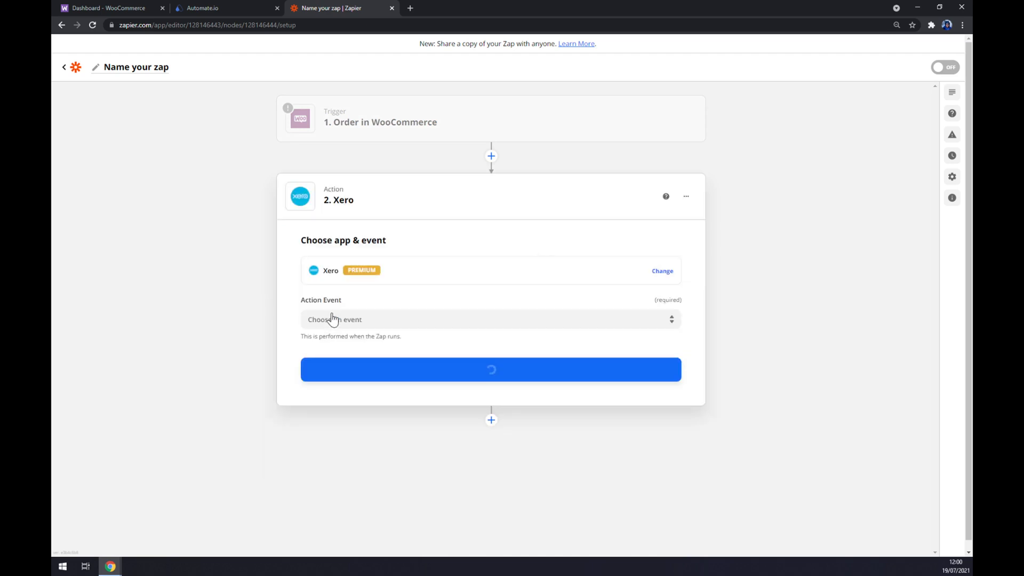
click(490, 319)
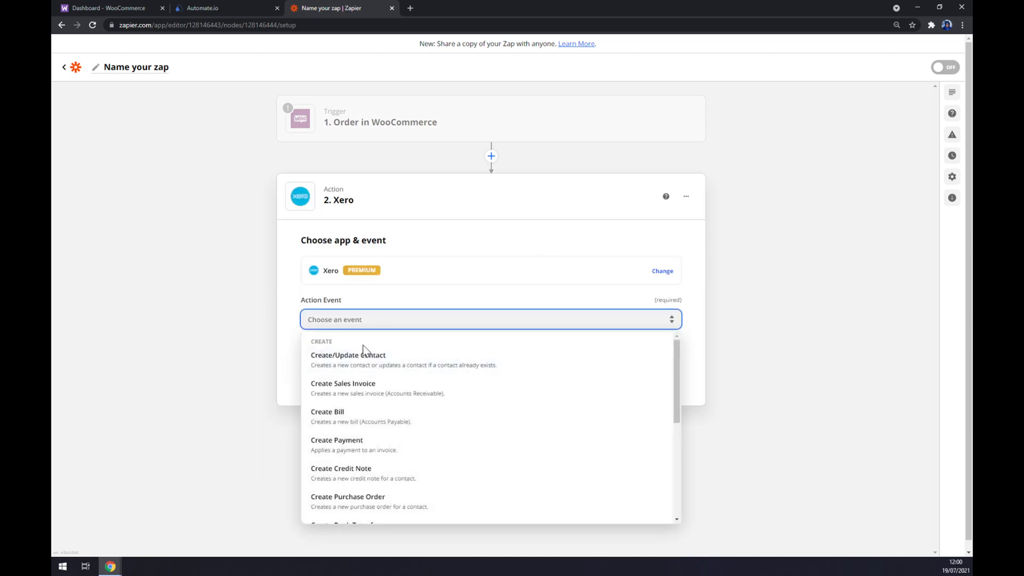
click(348, 354)
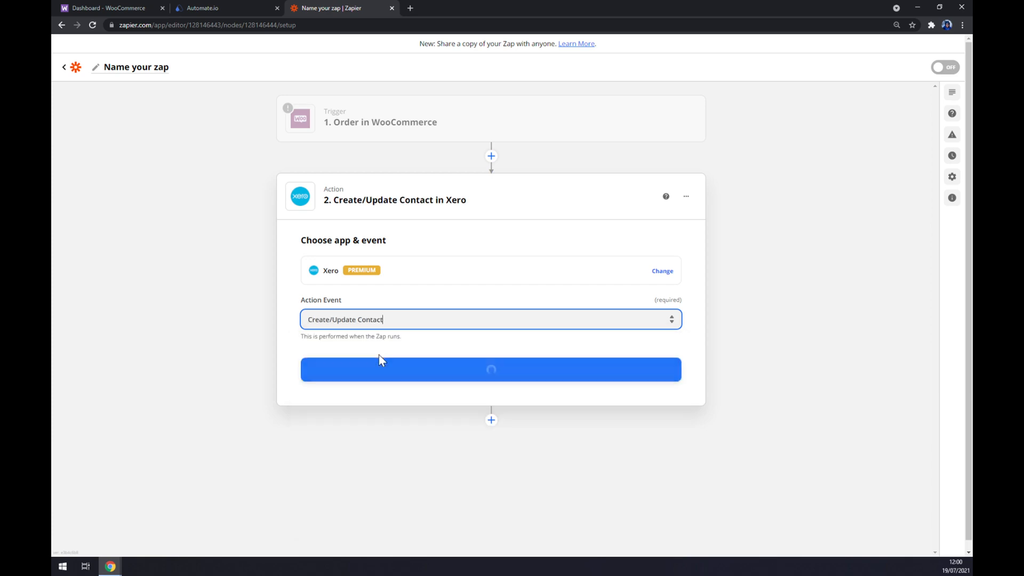
click(491, 369)
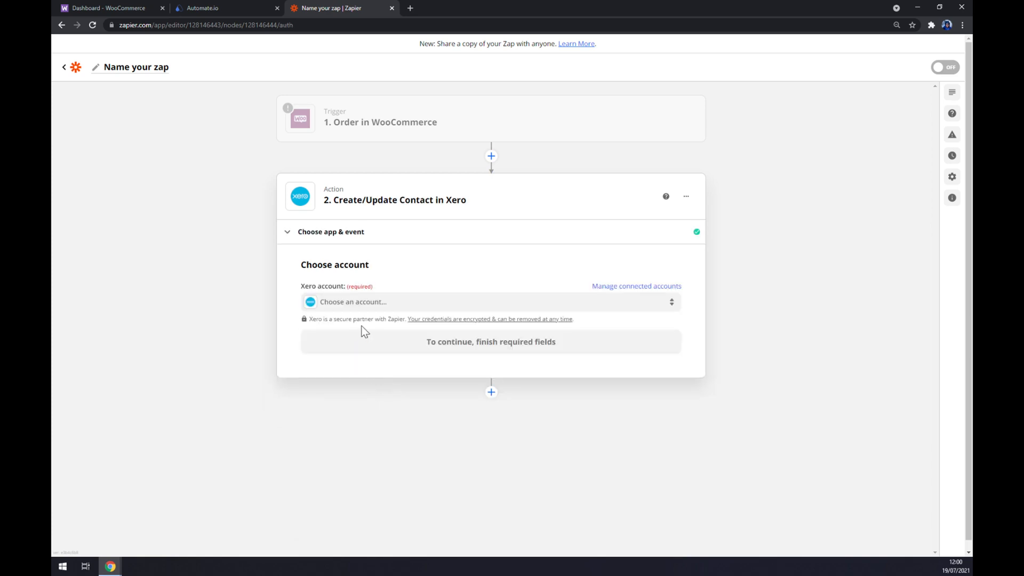